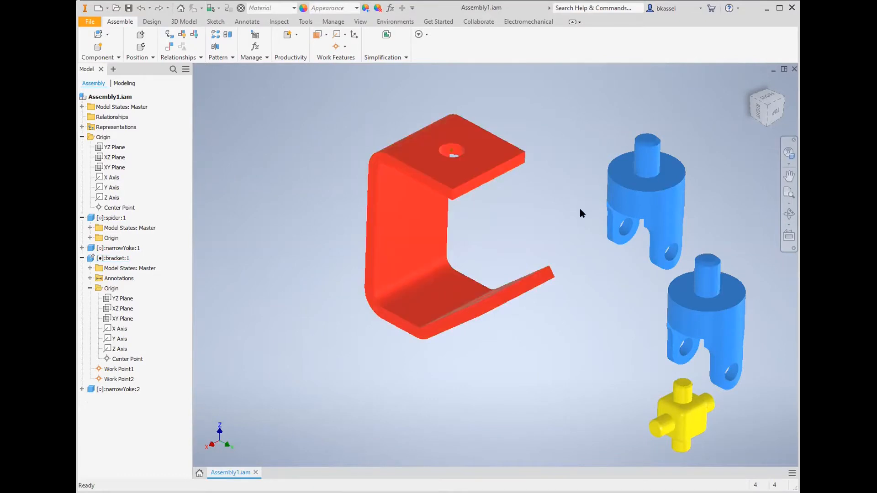
{"action": "mouse_move", "coordinate": [169, 130]}
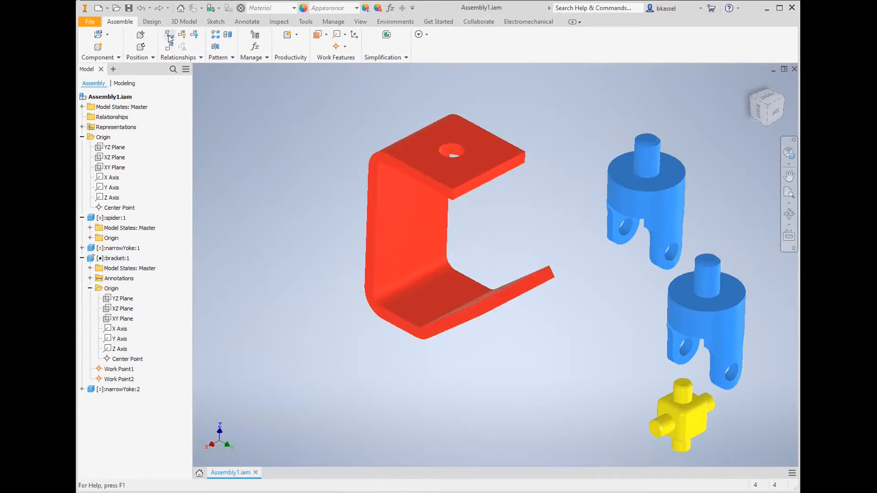
Join the first yoke's shaft to the bracket's top hole with rotational joint Rotational:1
{"action": "left_click", "coordinate": [168, 35]}
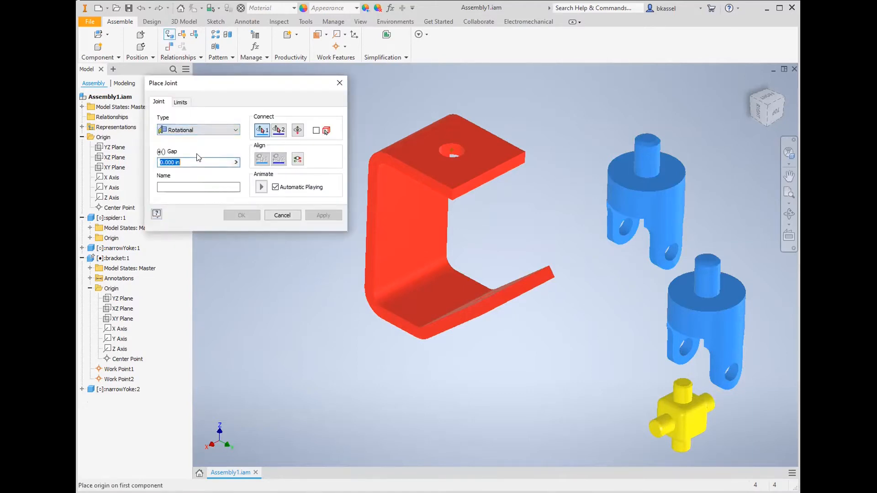
{"action": "mouse_move", "coordinate": [646, 173]}
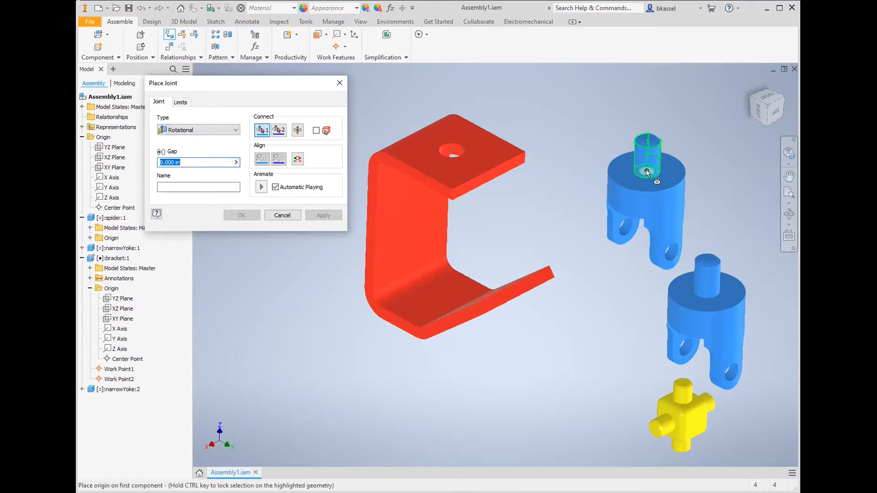
{"action": "left_click", "coordinate": [645, 172]}
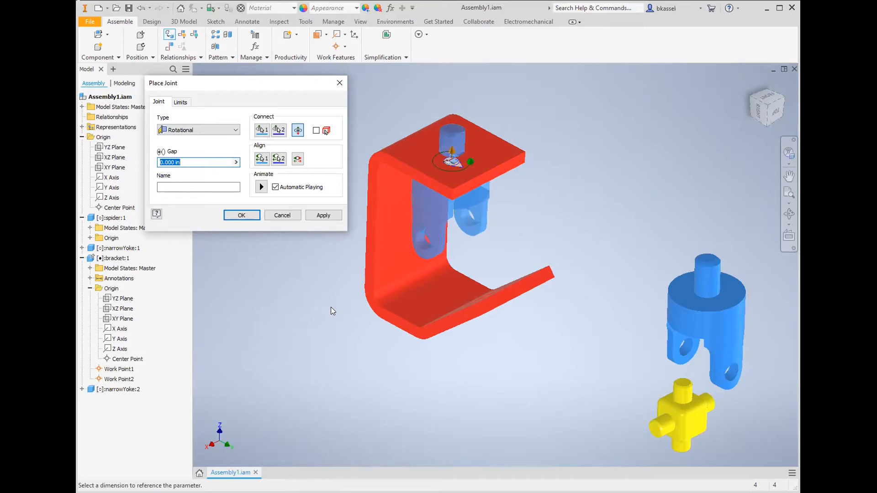
{"action": "mouse_move", "coordinate": [324, 221]}
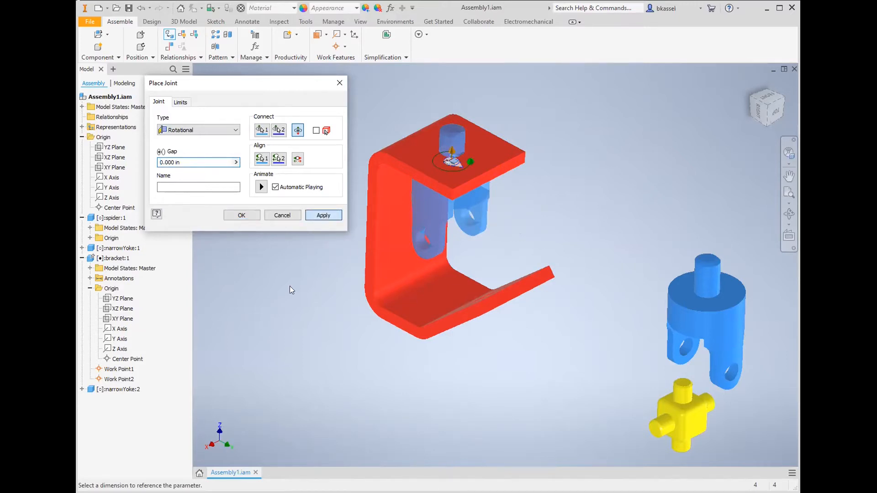
{"action": "left_click", "coordinate": [323, 215]}
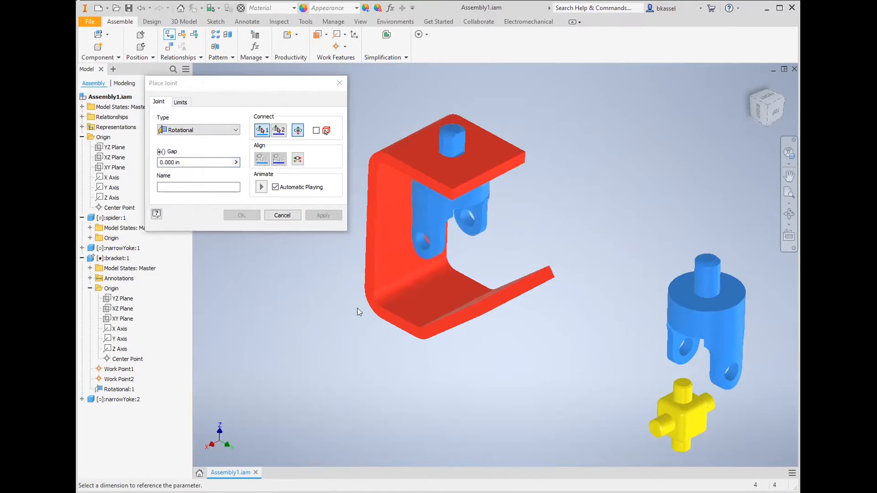
{"action": "mouse_move", "coordinate": [647, 286]}
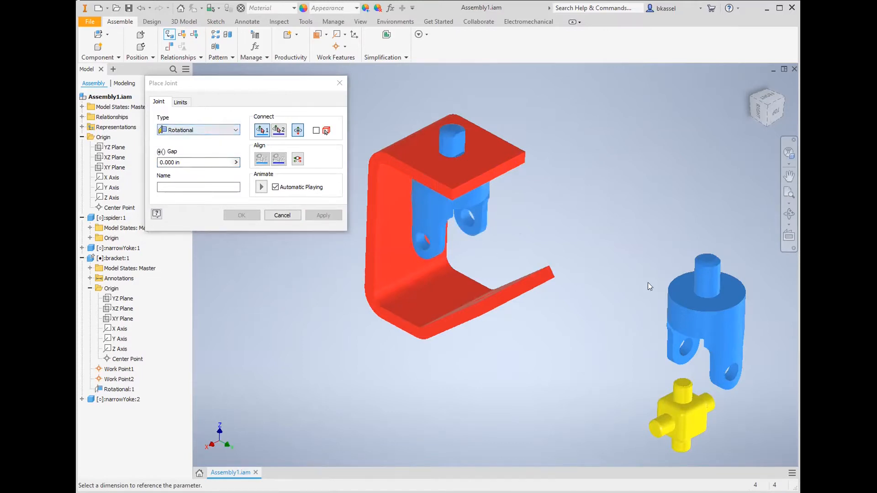
{"action": "mouse_move", "coordinate": [247, 254]}
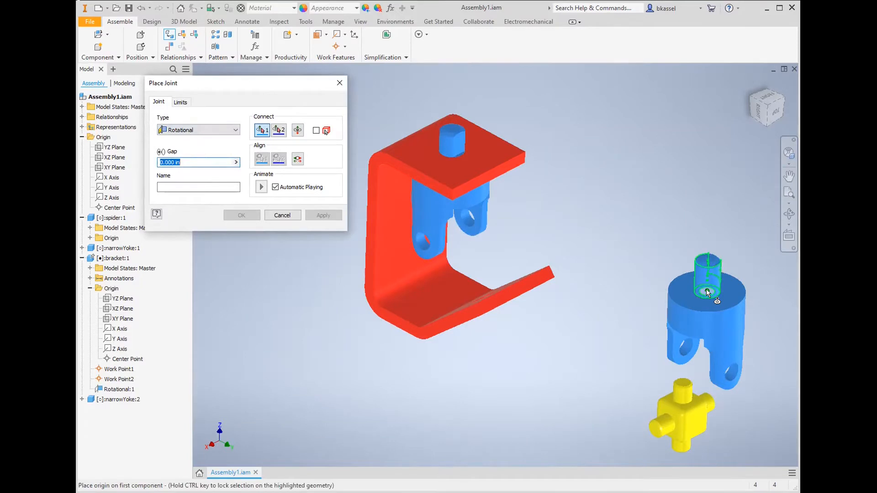
Flip the second yoke and join its shaft to the bracket's lower hole as Rotational:2
{"action": "left_click", "coordinate": [486, 296]}
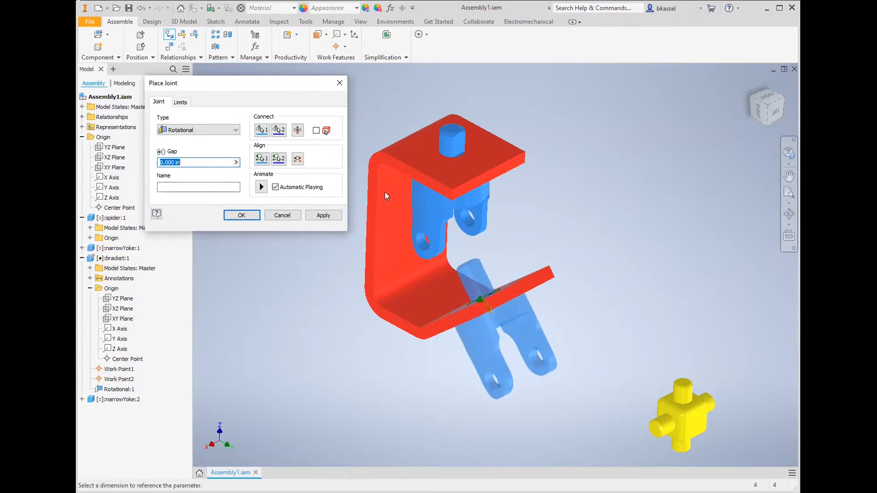
{"action": "mouse_move", "coordinate": [297, 130]}
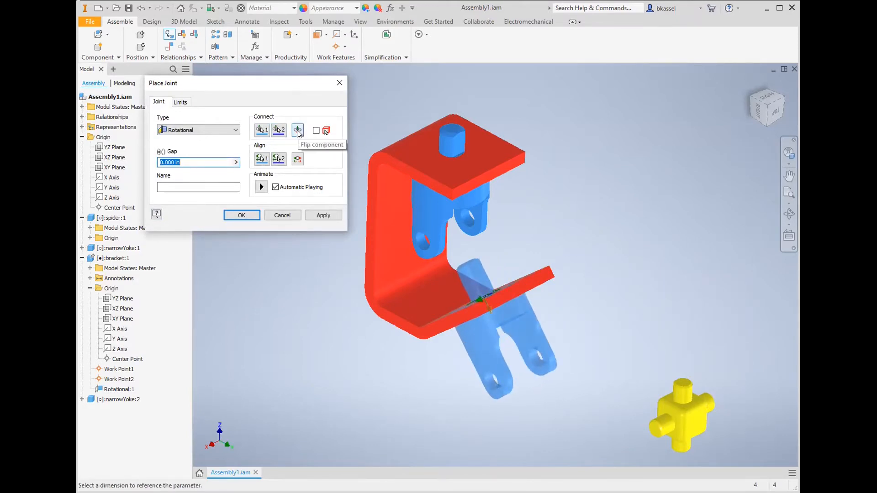
{"action": "left_click", "coordinate": [298, 130]}
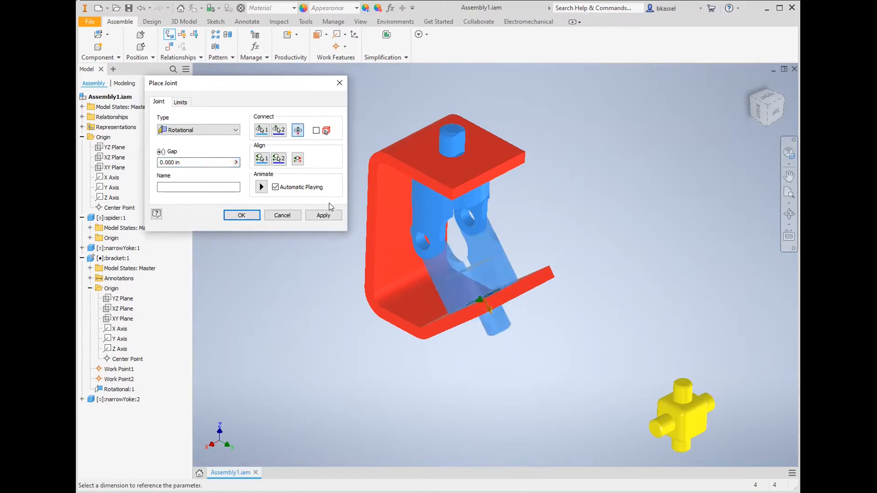
{"action": "left_click", "coordinate": [323, 214]}
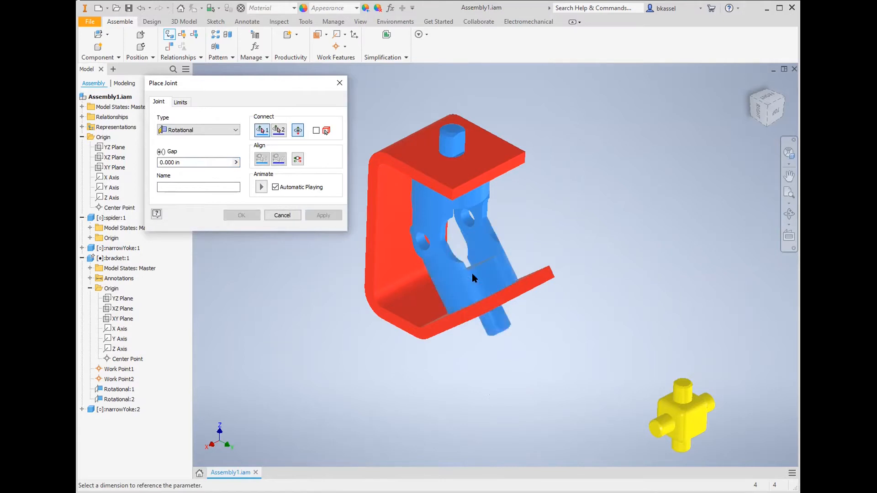
{"action": "mouse_move", "coordinate": [282, 215]}
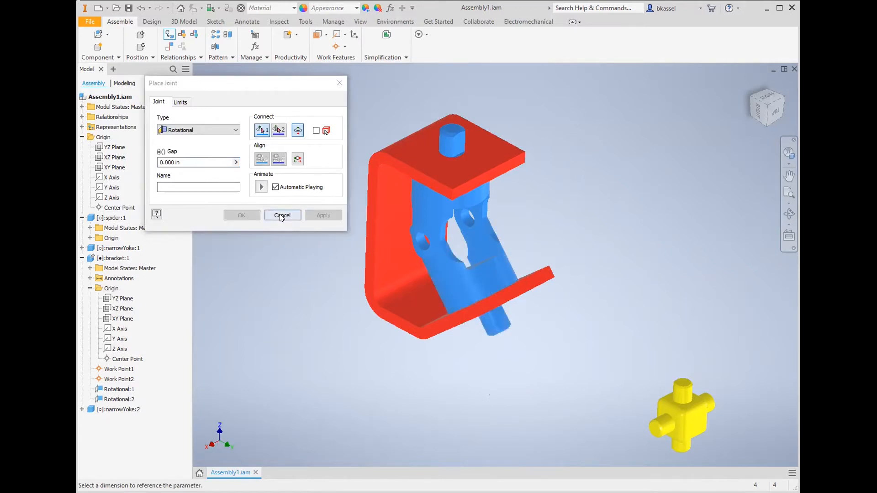
{"action": "left_click", "coordinate": [281, 214]}
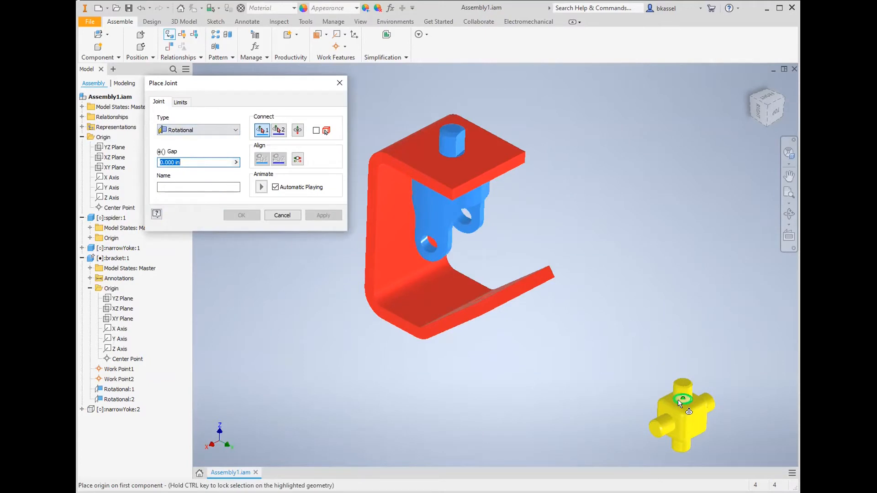
Join the yellow spider to the first yoke as Rotational:3 with a -0.125 in gap
{"action": "left_click", "coordinate": [681, 403]}
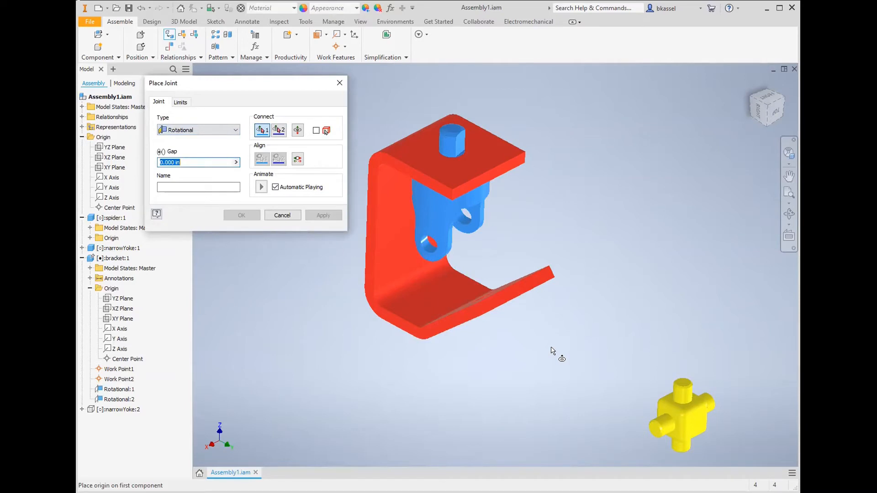
{"action": "left_click", "coordinate": [460, 216]}
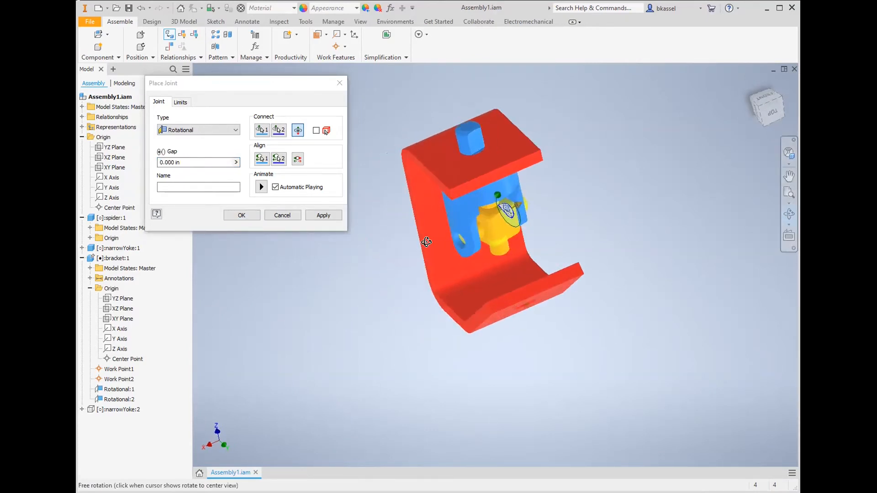
{"action": "left_click", "coordinate": [323, 214]}
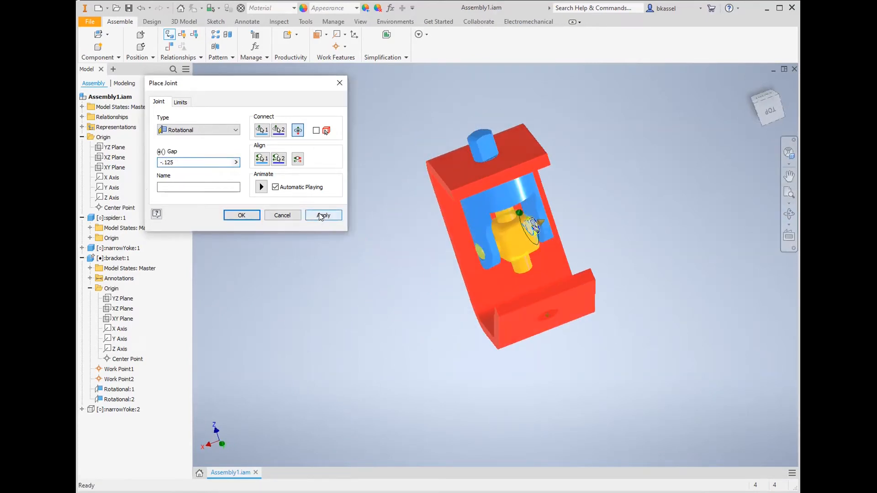
{"action": "left_click", "coordinate": [323, 214]}
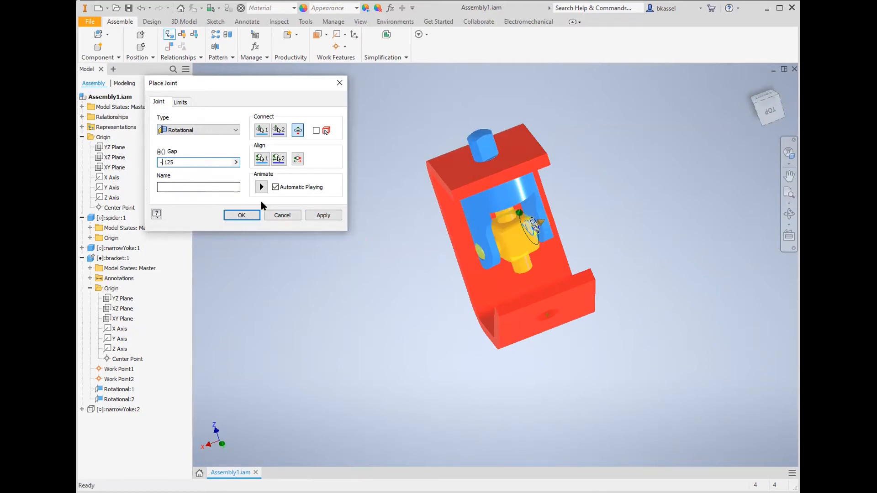
{"action": "left_click", "coordinate": [241, 214]}
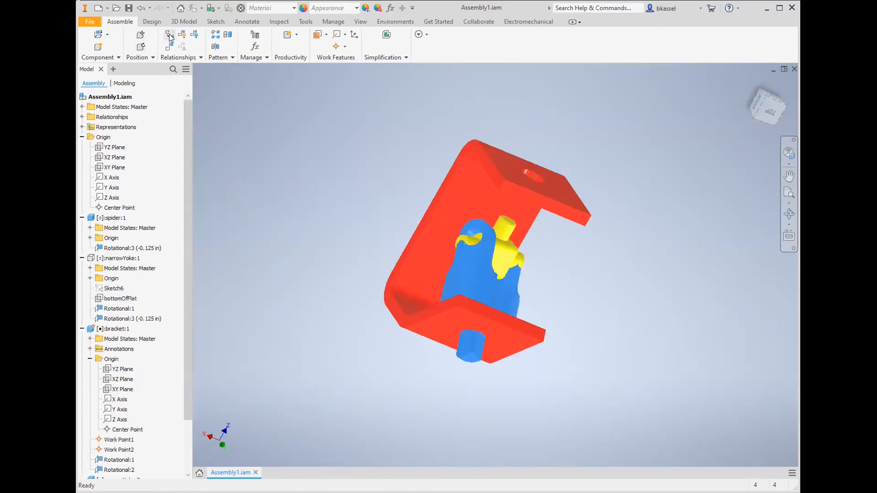
Join the spider to the second yoke as Rotational:4 with a -0.125 in gap
{"action": "left_click", "coordinate": [169, 35]}
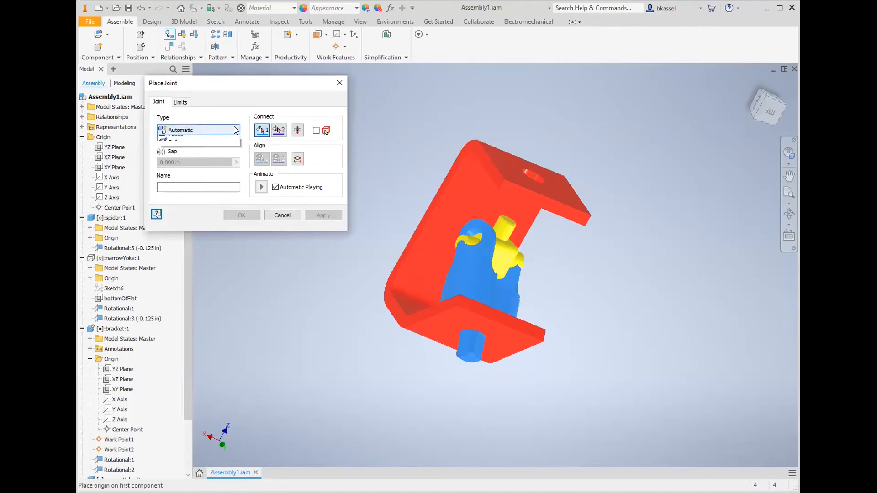
{"action": "left_click", "coordinate": [198, 129]}
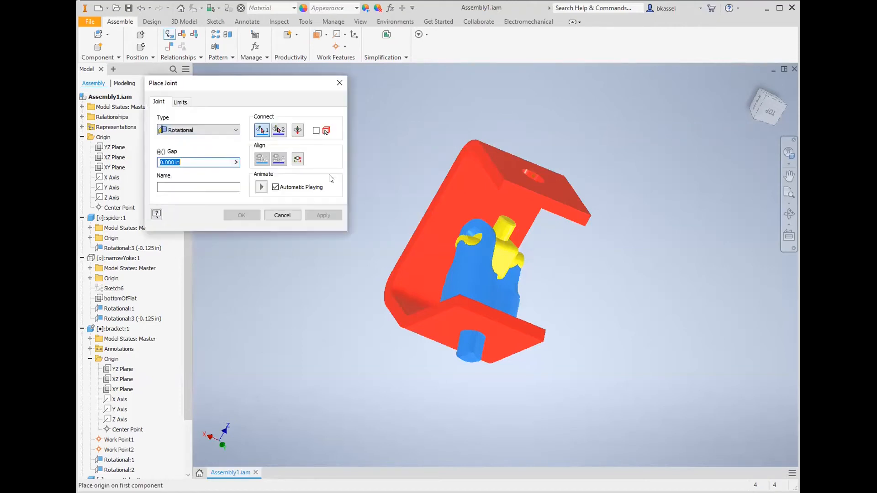
{"action": "mouse_move", "coordinate": [495, 240]}
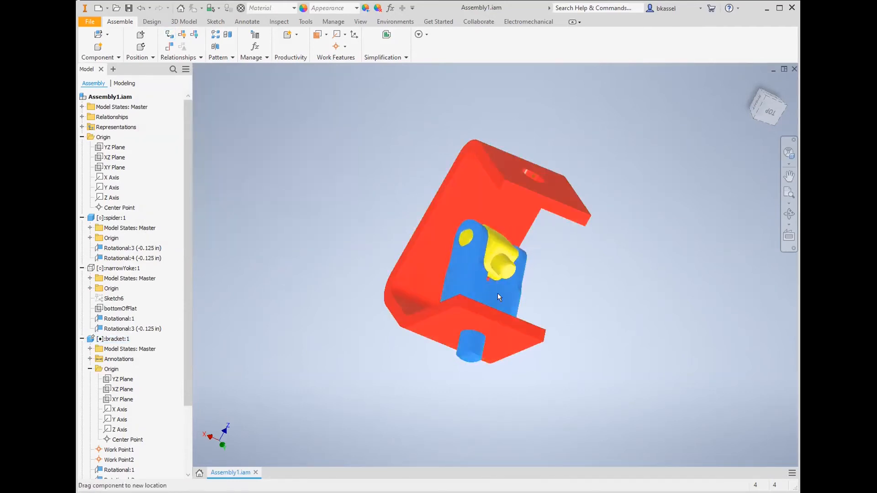
{"action": "left_click", "coordinate": [110, 338]}
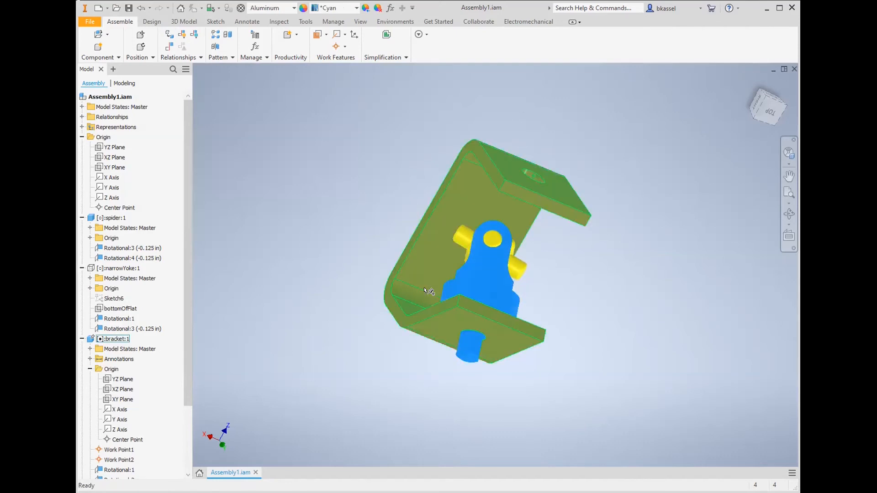
{"action": "left_click", "coordinate": [115, 339]}
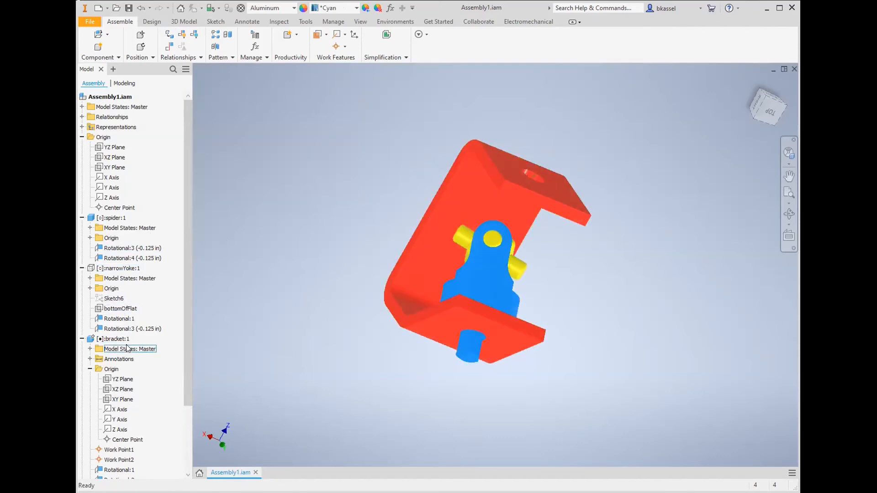
{"action": "left_click", "coordinate": [130, 277]}
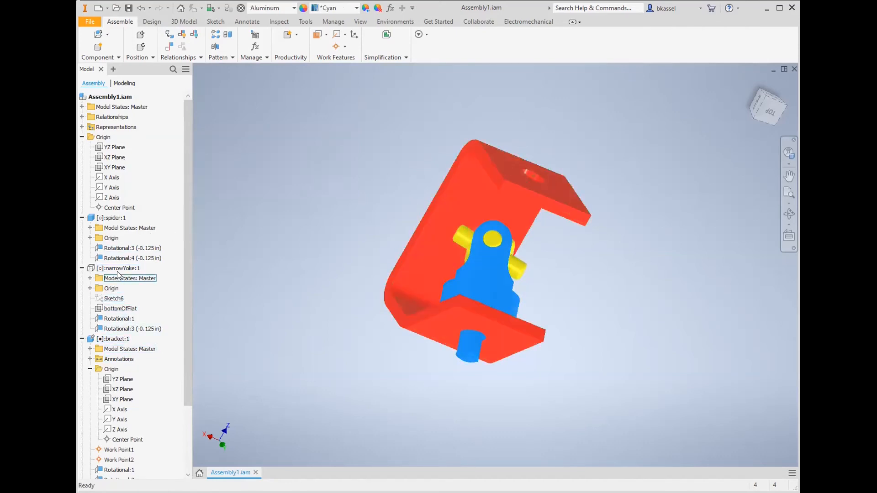
{"action": "left_click", "coordinate": [111, 269]}
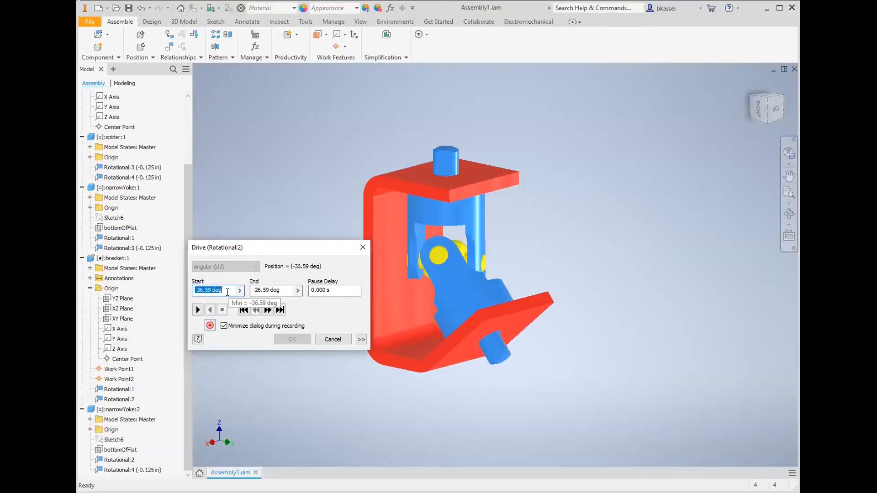
Drive Rotational:2 from 0 to 540 degrees, turning the joint one and a half turns
{"action": "type", "text": "0"}
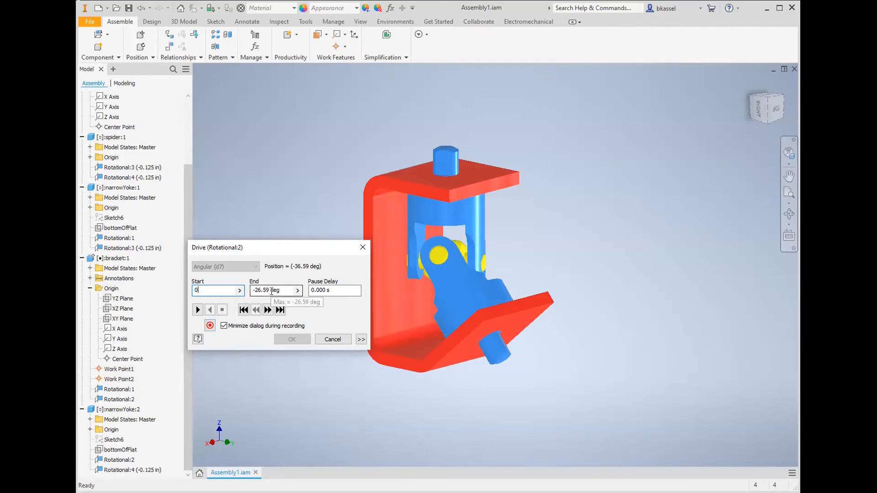
{"action": "left_click", "coordinate": [272, 290]}
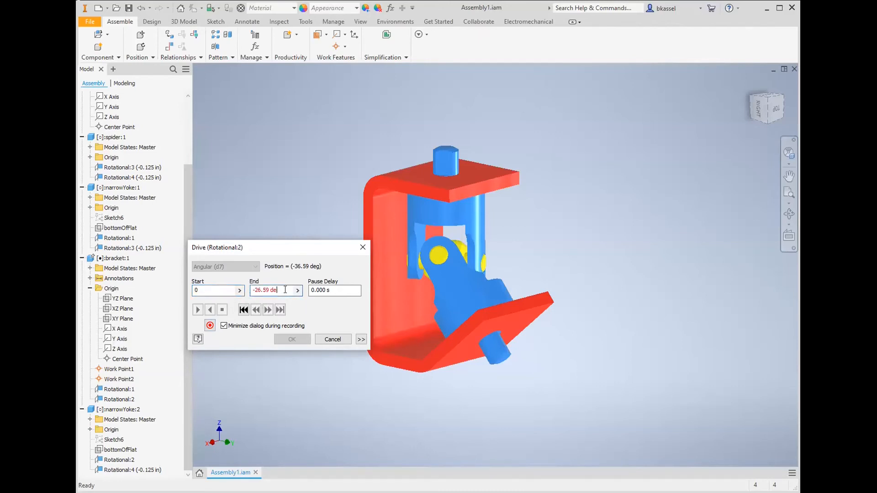
{"action": "type", "text": "540"}
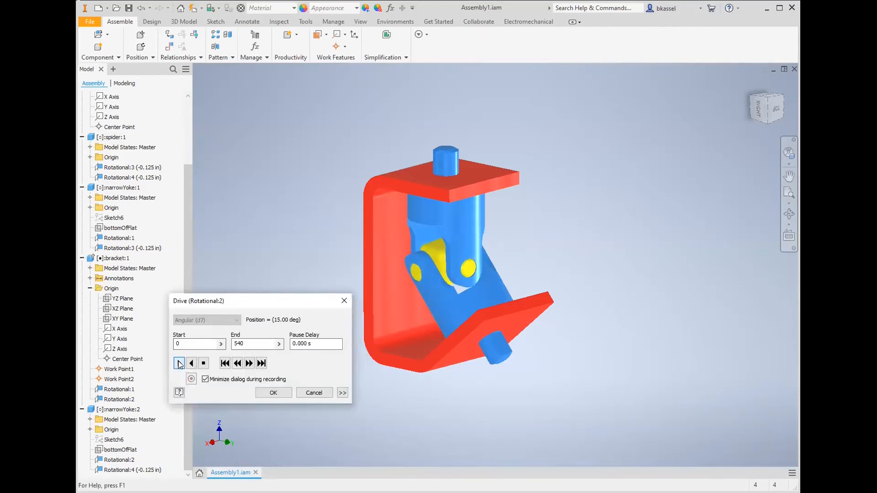
{"action": "left_click", "coordinate": [179, 363]}
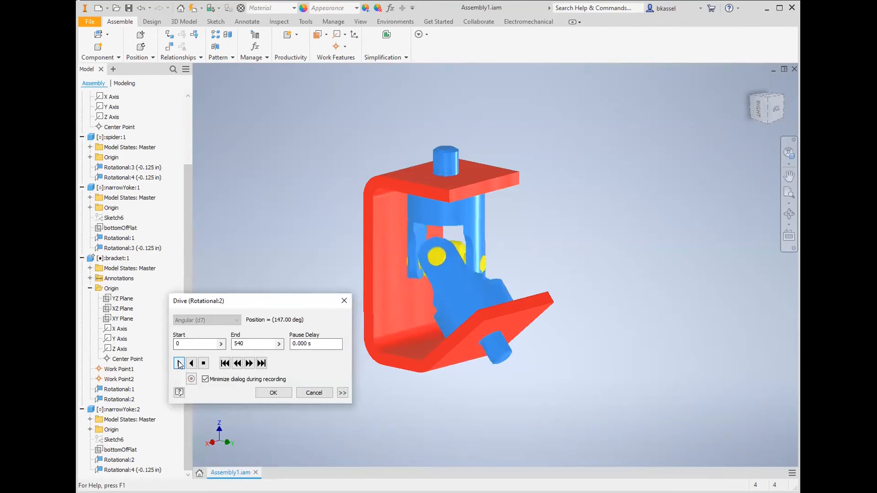
{"action": "left_click", "coordinate": [178, 364]}
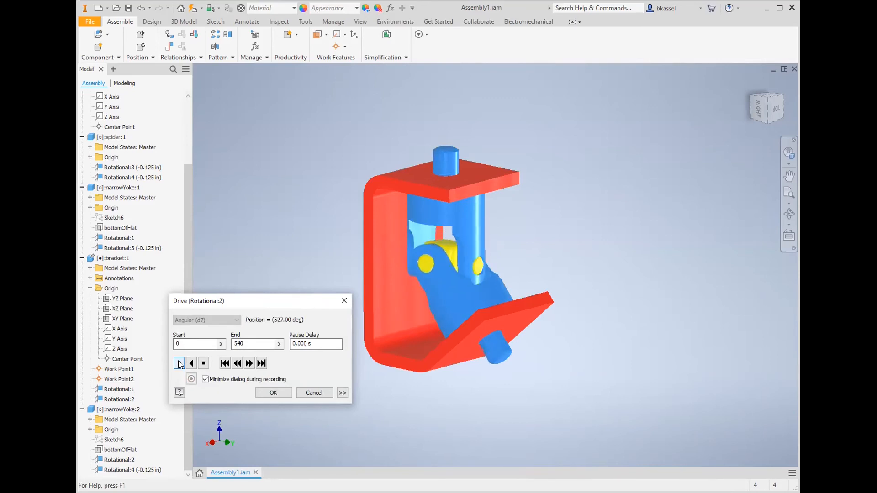
{"action": "left_click", "coordinate": [179, 364]}
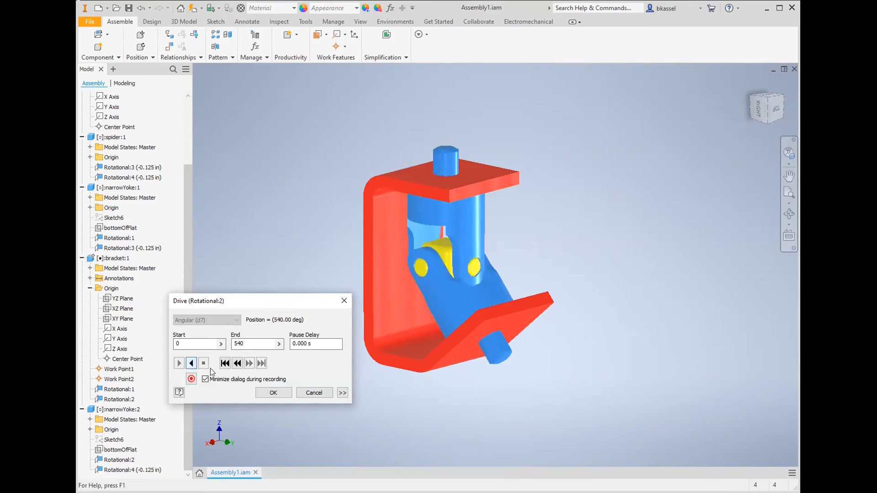